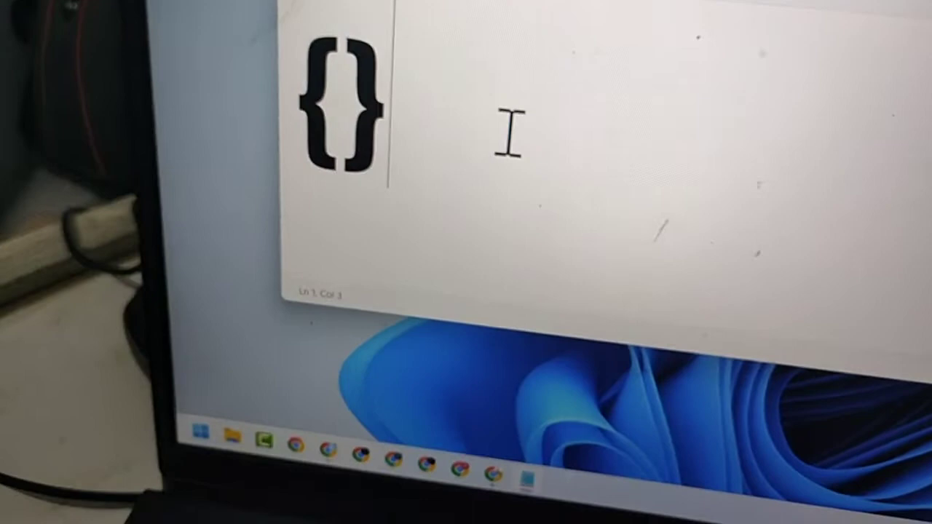
type("{")
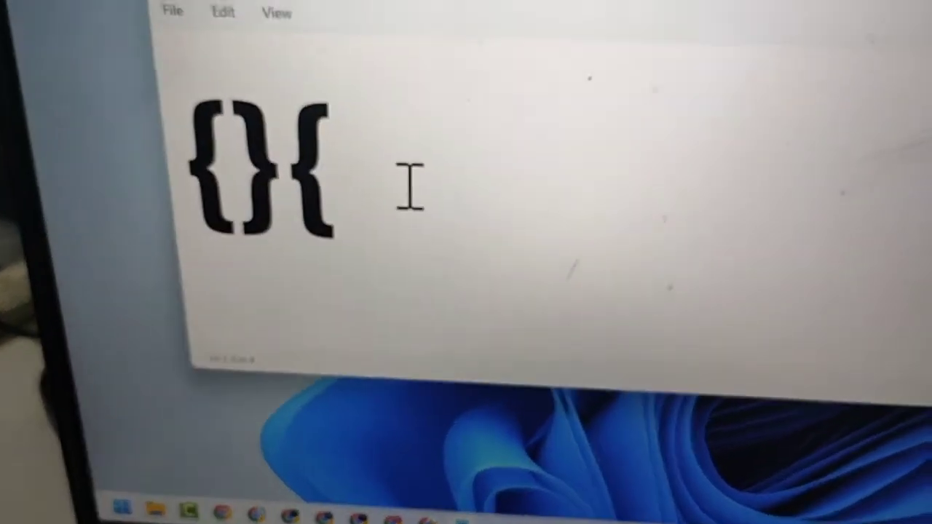